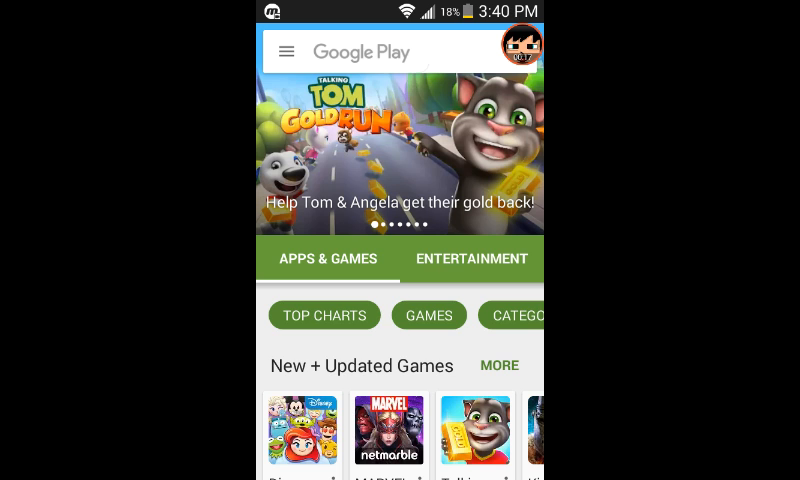
# Search Play Store for 'es', select ES File Explorer File Manager and launch it.
pyautogui.click(390, 52)
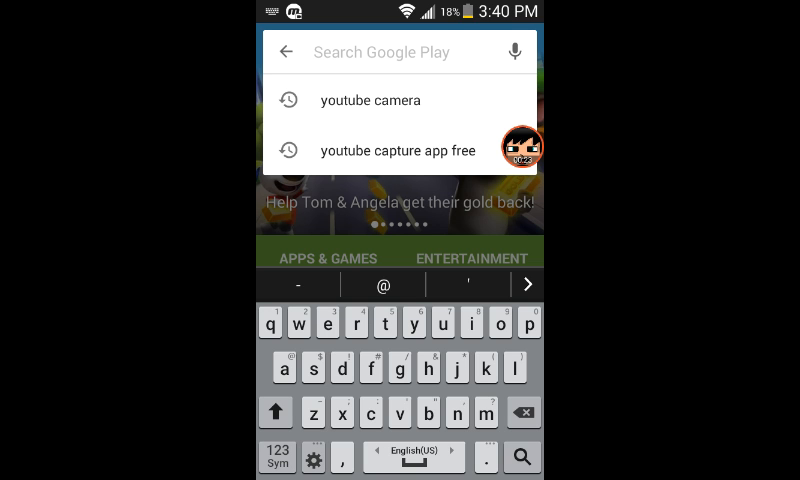
pyautogui.write('es')
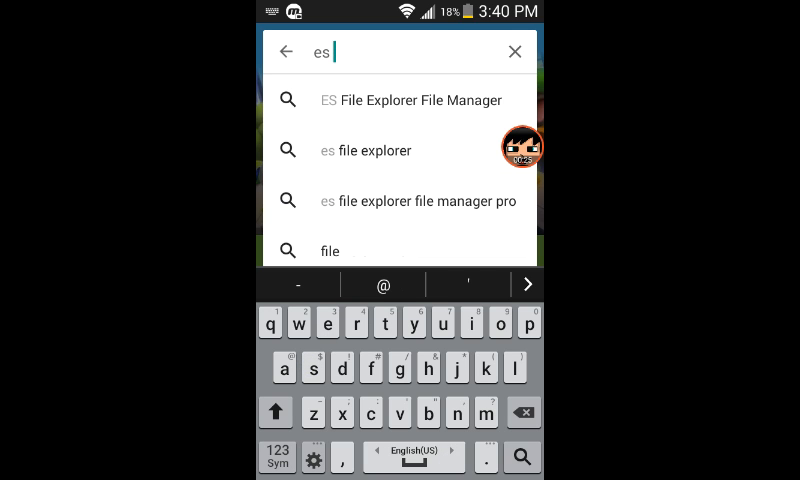
pyautogui.click(412, 100)
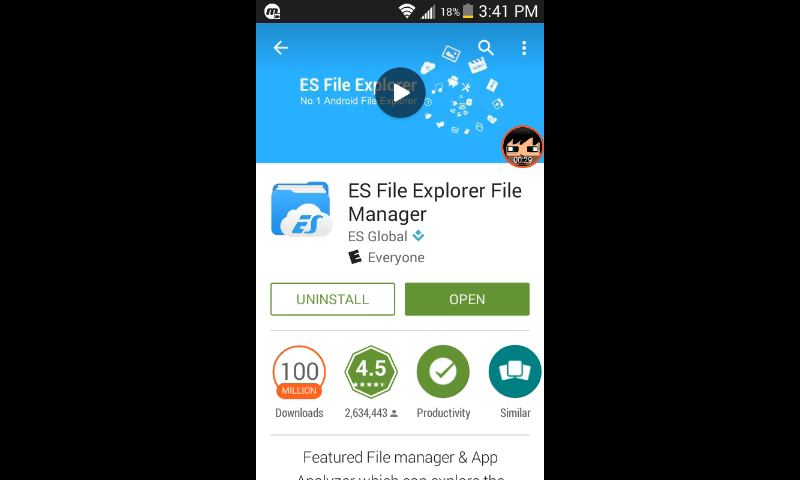
pyautogui.click(466, 300)
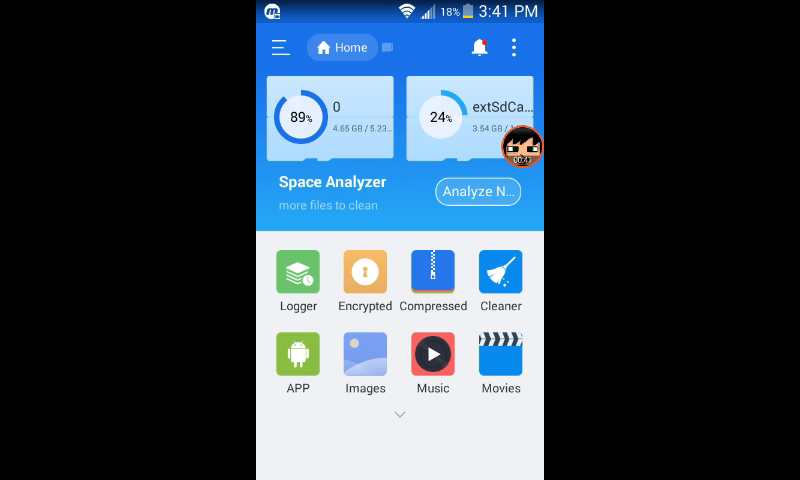
# Run an ES File Explorer search for 'com.mojang' to reach the folder with minecraftpe and minecraftWorlds.
pyautogui.click(270, 48)
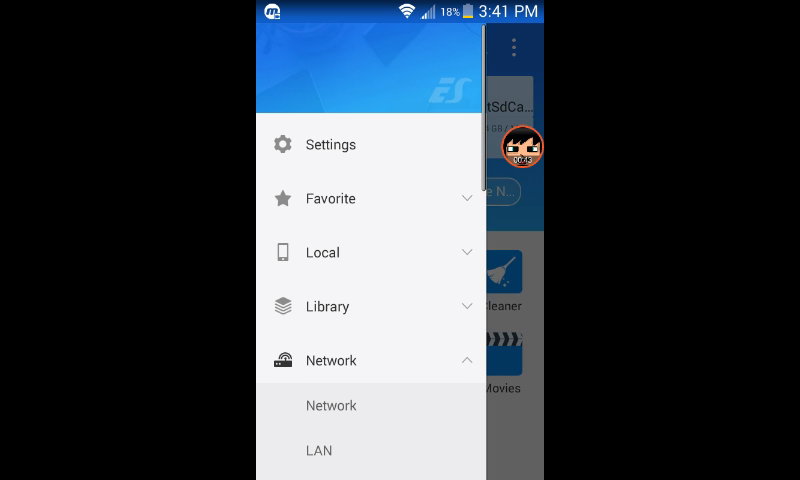
pyautogui.click(512, 48)
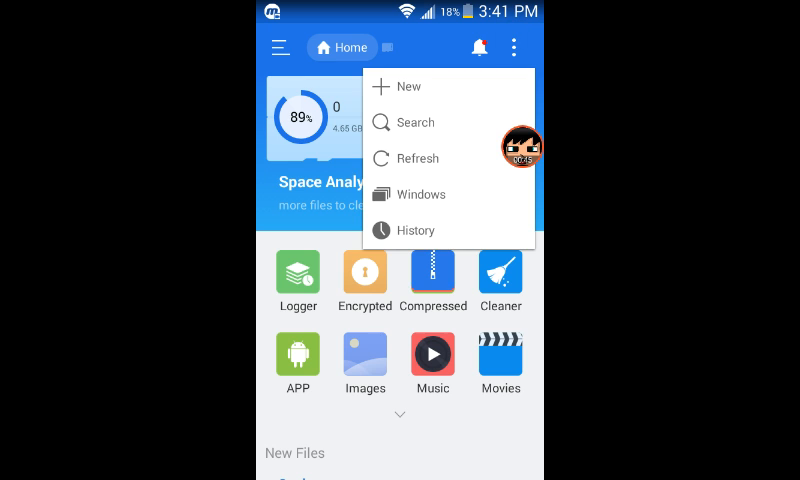
pyautogui.click(416, 122)
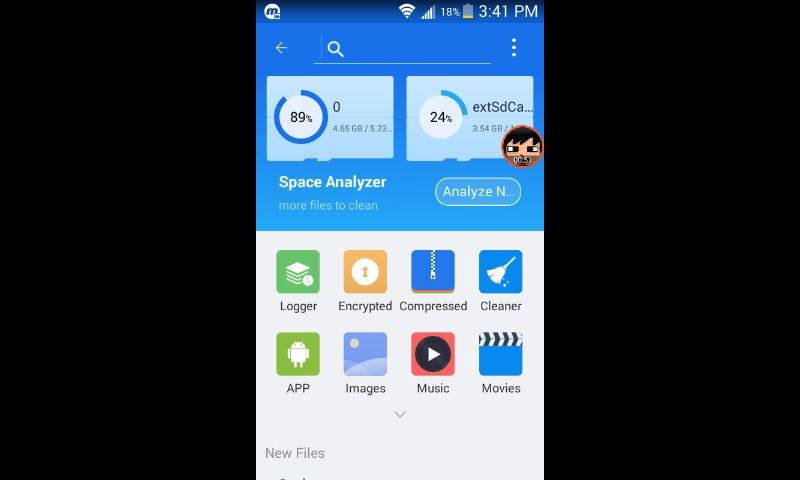
pyautogui.click(400, 48)
pyautogui.write('com.mok')
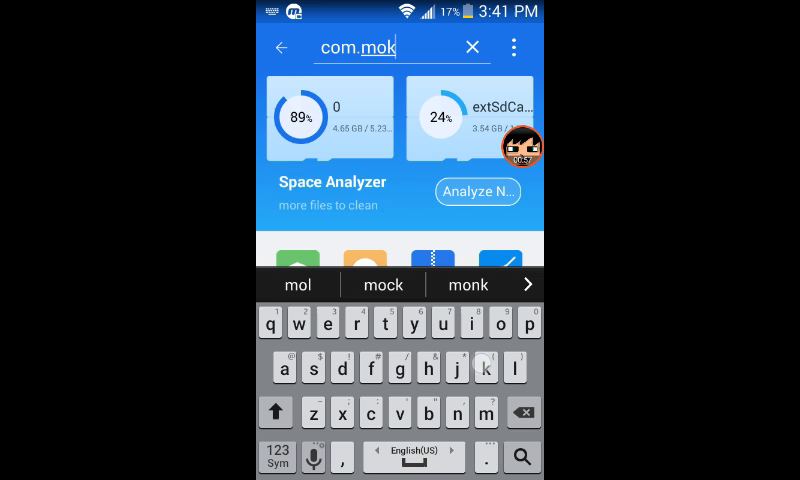
pyautogui.write('jang')
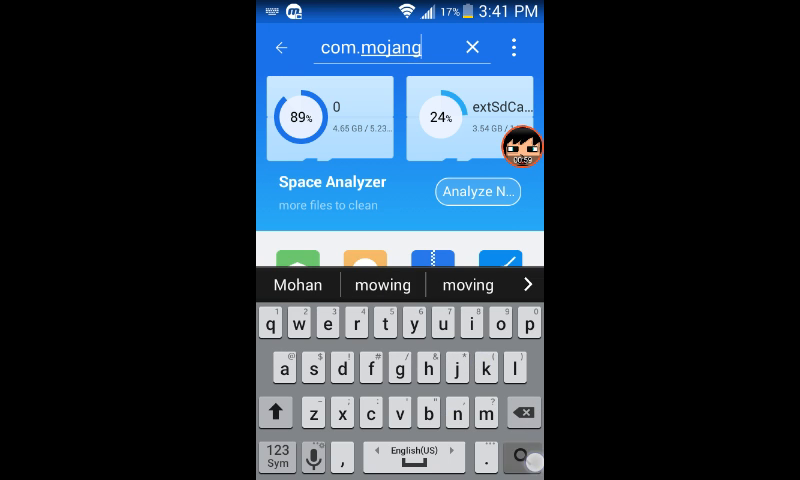
pyautogui.press('Enter')
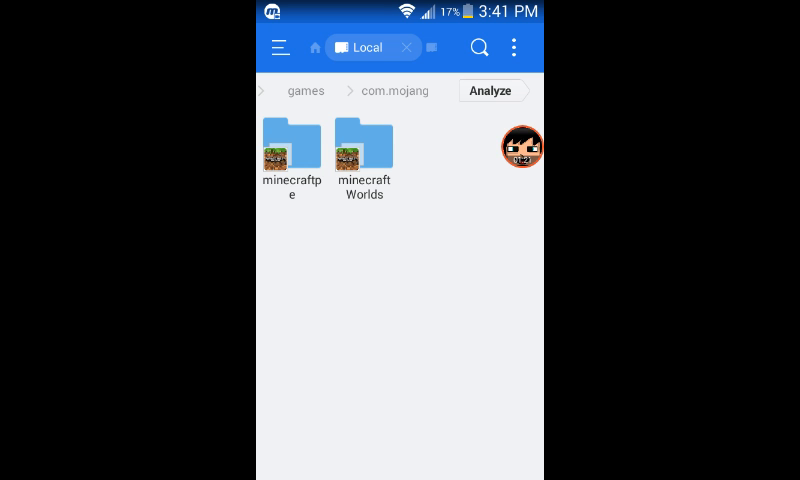
# Enter the minecraftpe folder and select one of its data files such as options.txt.
pyautogui.click(292, 148)
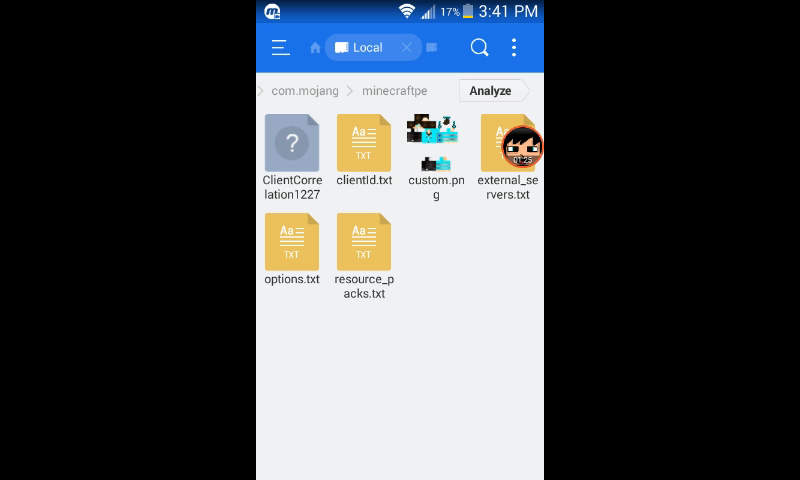
pyautogui.click(434, 160)
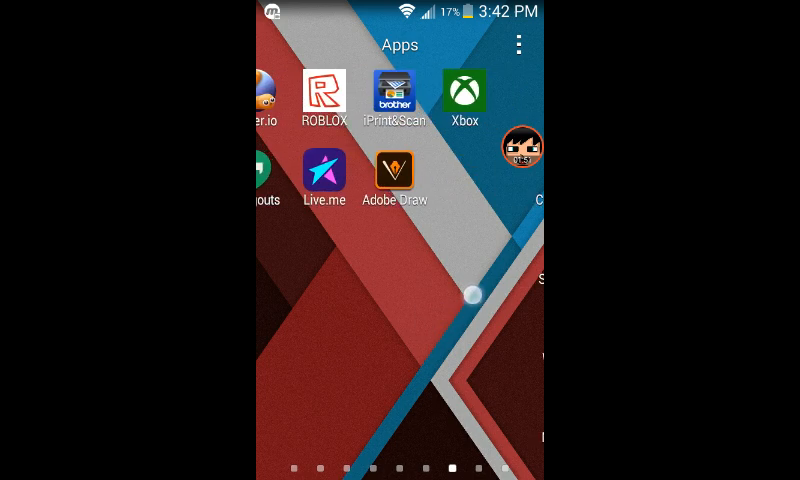
# Back in Play Store, search for 'minecraft' to list the Minecraft apps.
pyautogui.hscroll(-3)
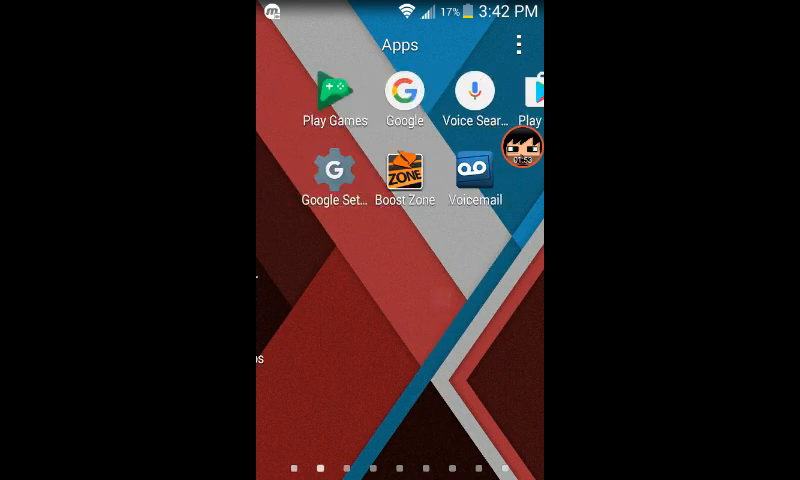
pyautogui.hscroll(-3)
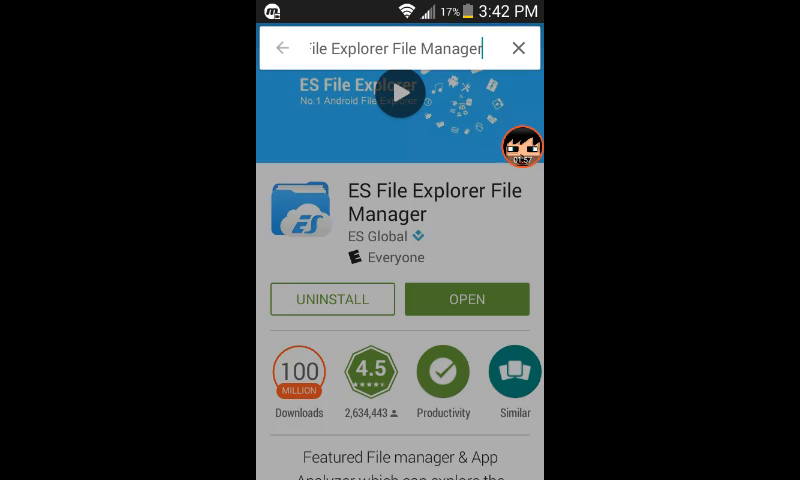
pyautogui.click(390, 48)
pyautogui.write('m')
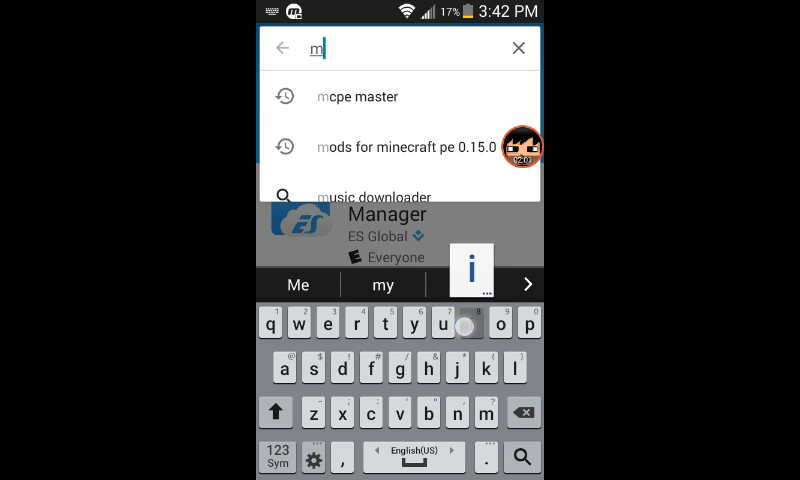
pyautogui.write('ine')
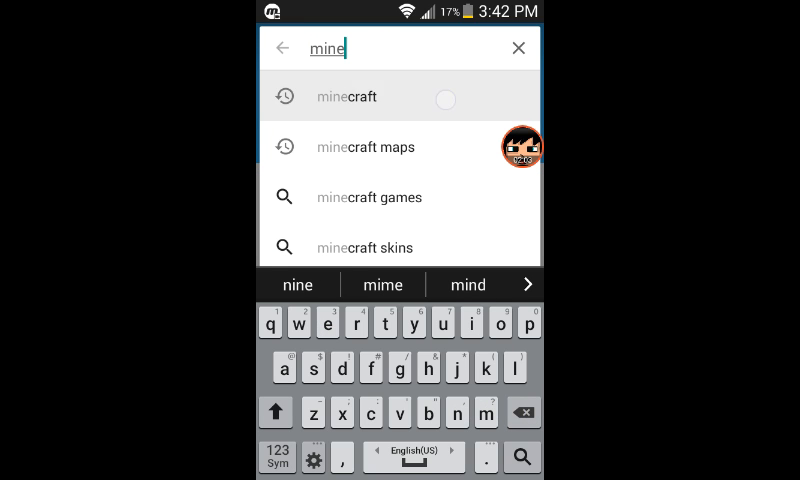
pyautogui.click(344, 96)
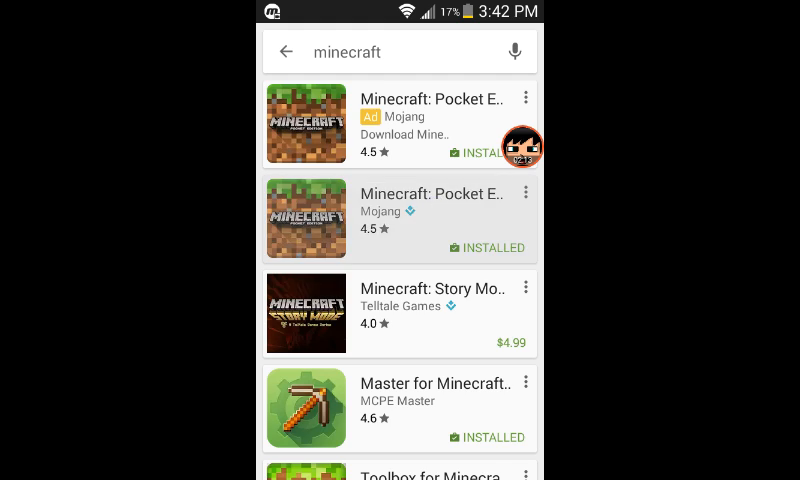
# View the Minecraft: Pocket Edition (Beta) listing's description and What's New for 0.15.2.
pyautogui.click(400, 218)
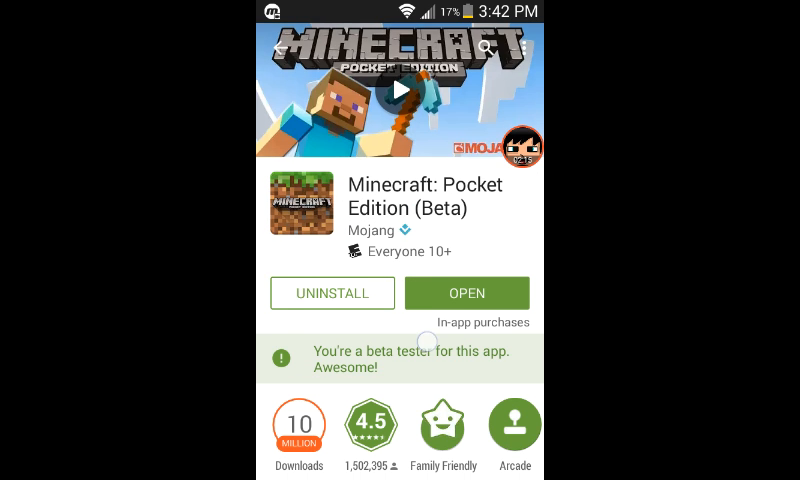
pyautogui.scroll(-3)
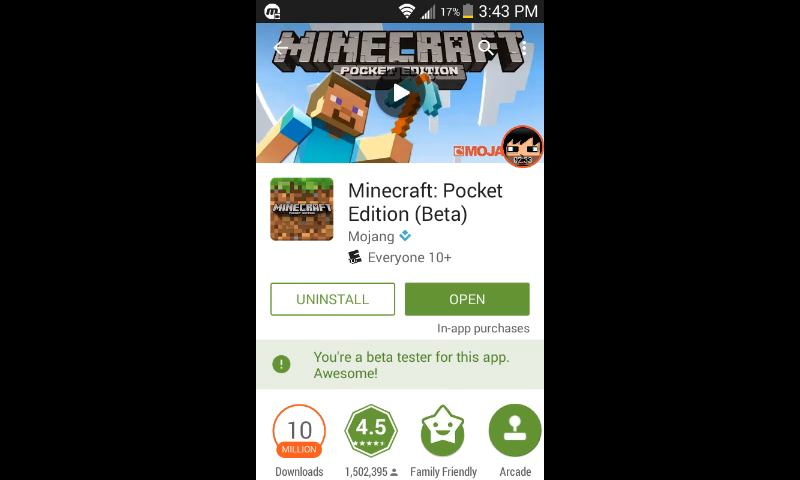
pyautogui.scroll(-3)
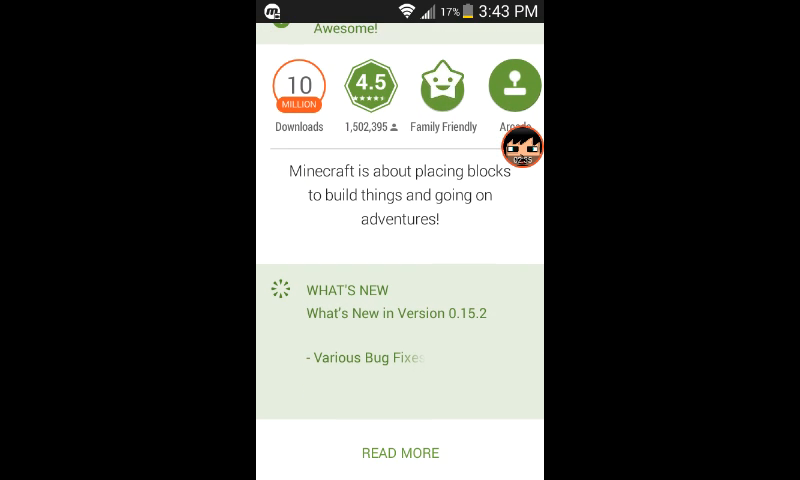